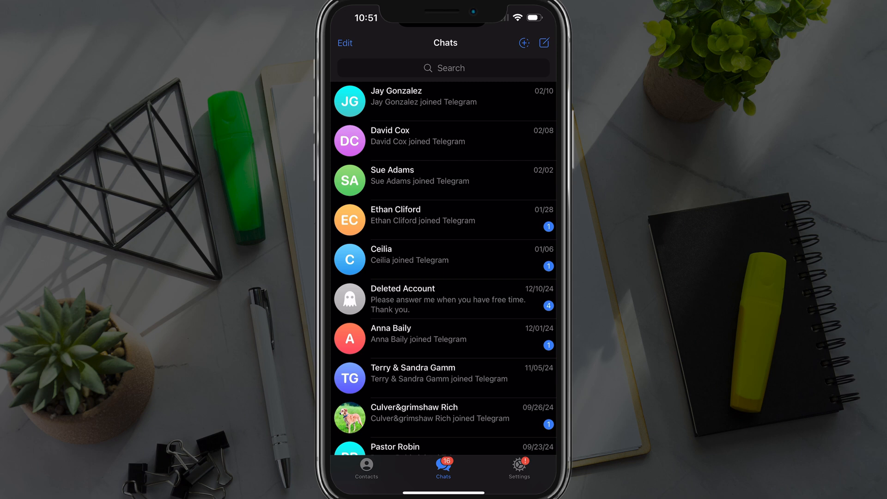
Scroll the Chats list down until the 'Dusty, Candice and Grenae' group appears.
scroll(down, 3)
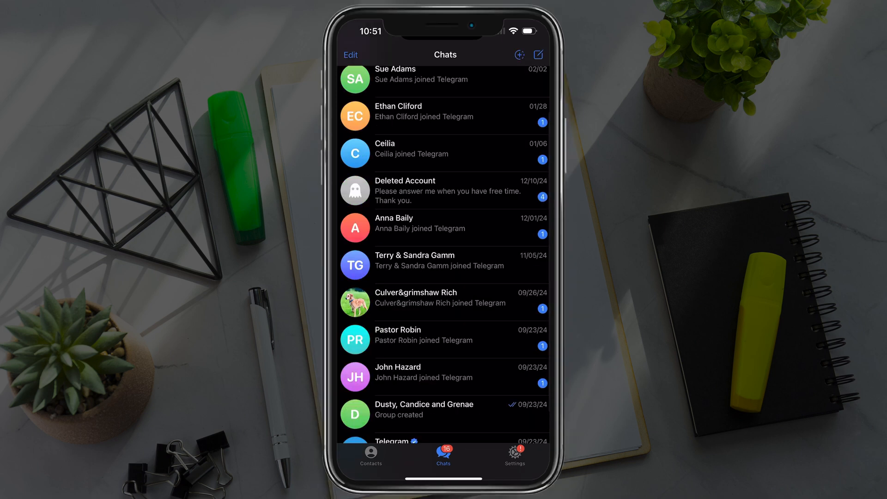
scroll(down, 3)
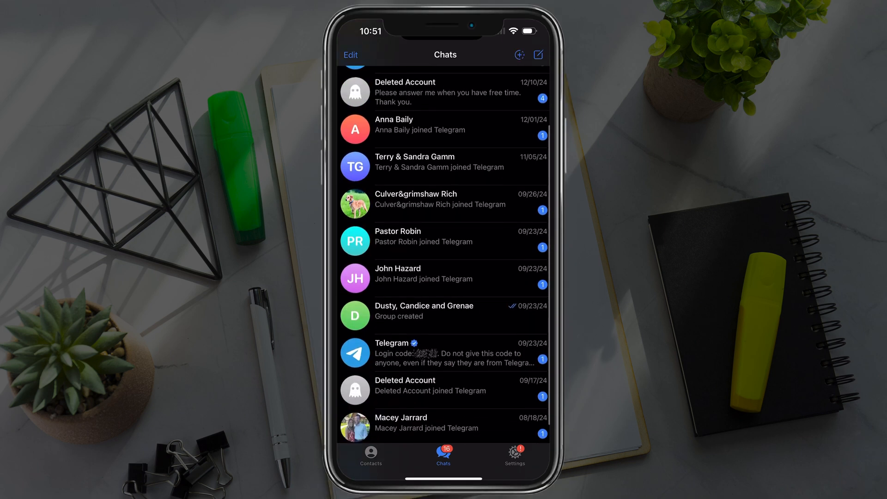
Enter the 'Dusty, Candice and Grenae' group and reach its Add Admin member picker.
click(445, 315)
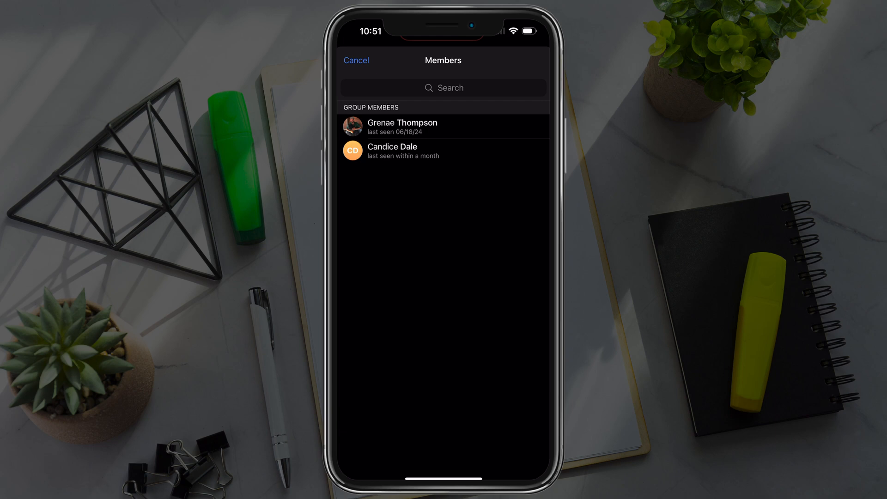
click(402, 127)
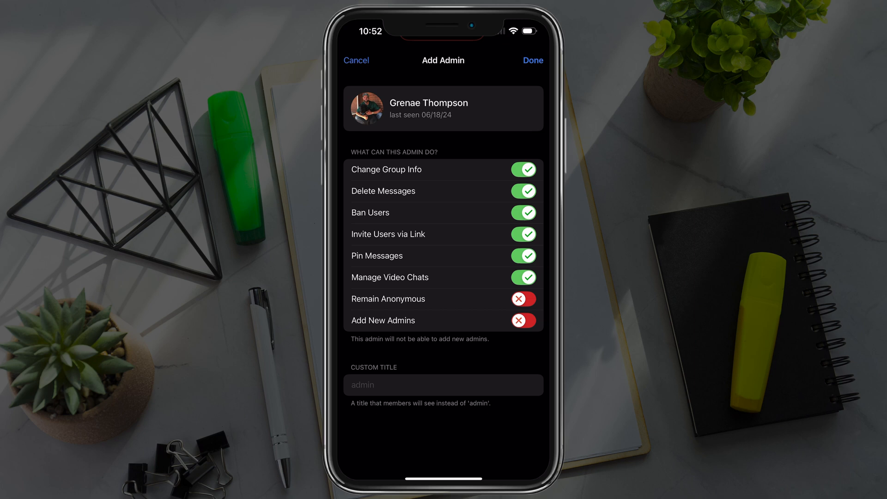
click(443, 385)
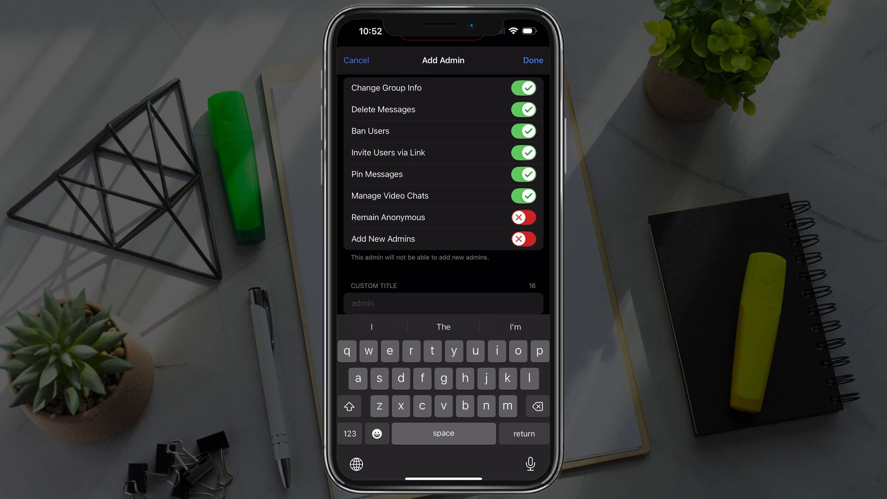
click(530, 60)
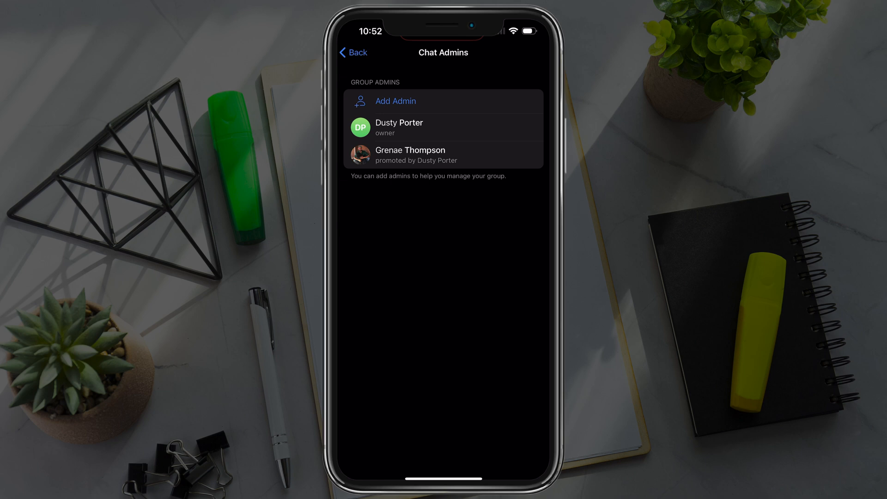
click(409, 155)
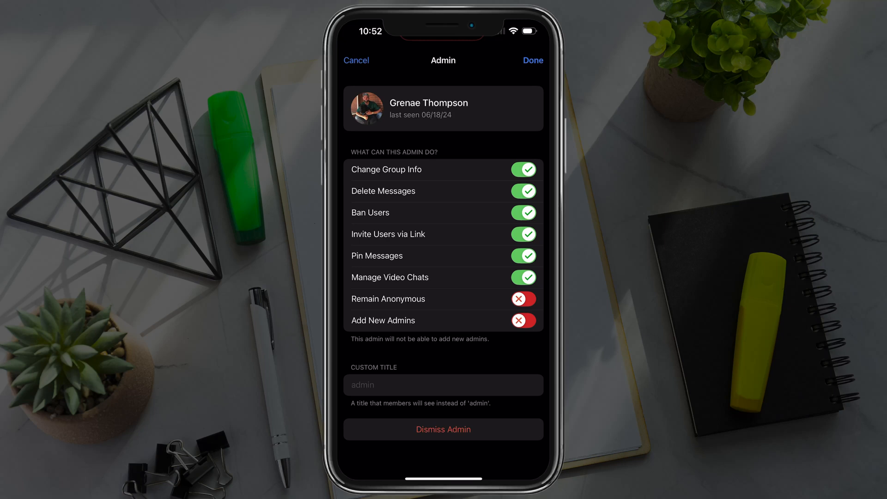
click(443, 429)
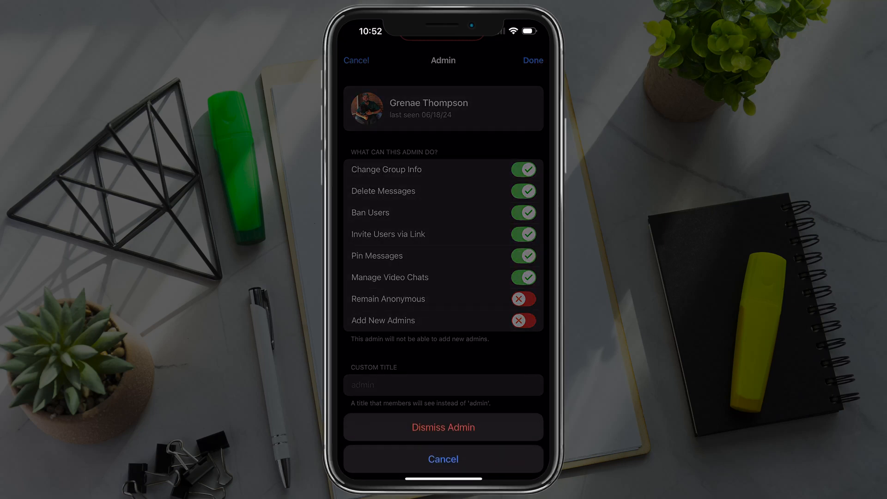